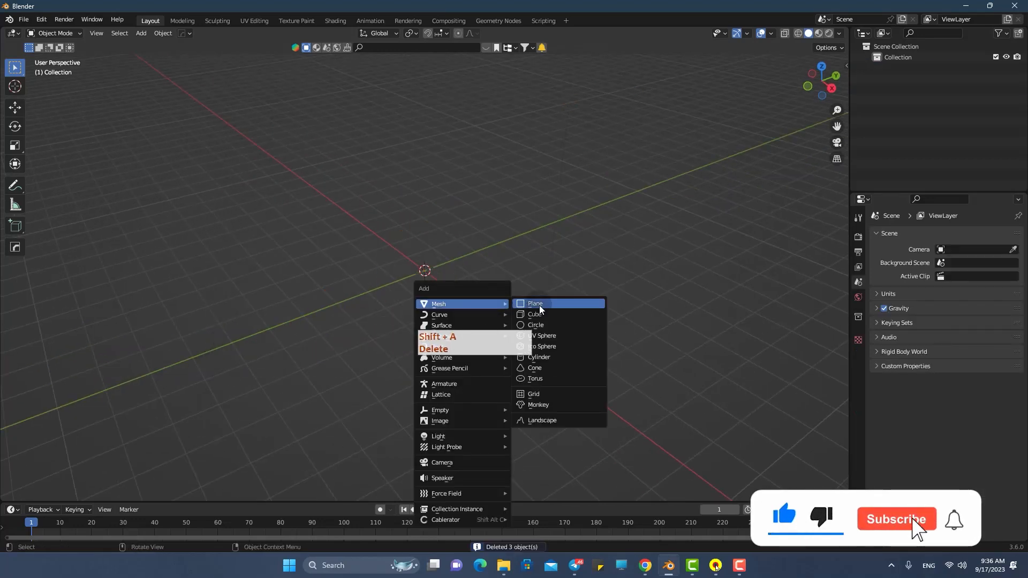
Add a Mesh > Plane to the empty scene
click(535, 304)
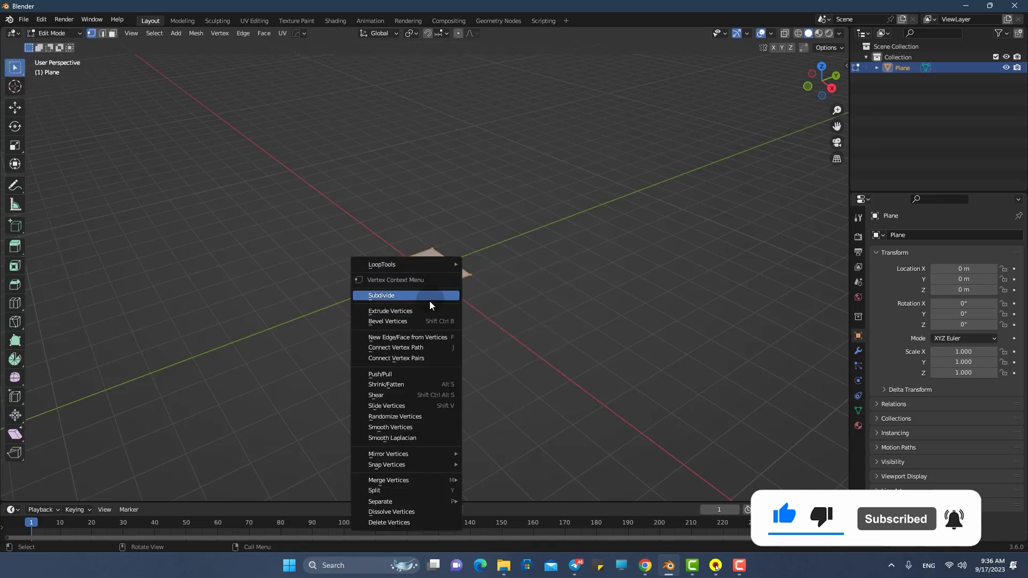
Subdivide the plane into a grid from the right-click Subdivide option
click(381, 296)
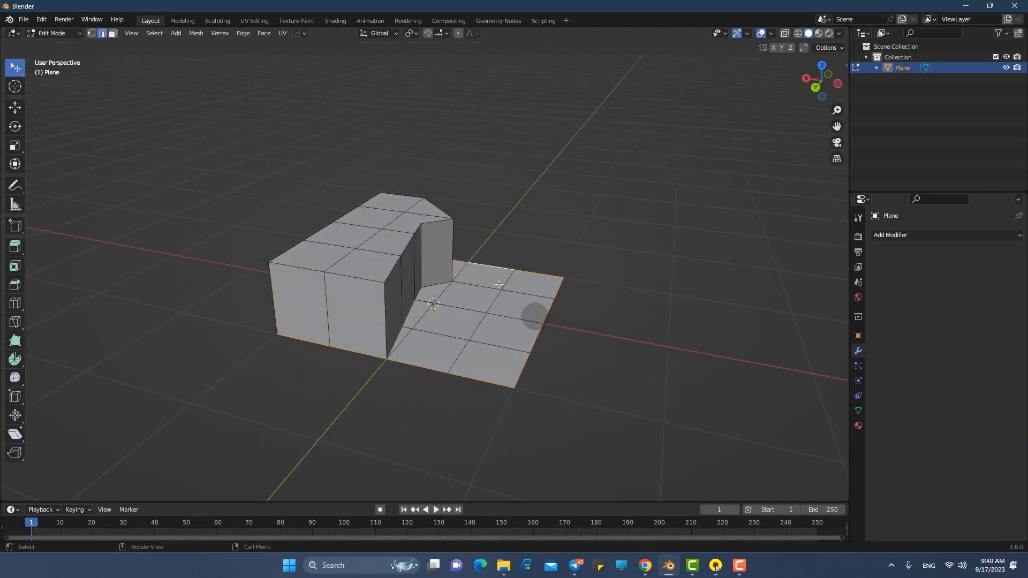
Select all sharp edges and give them a full crease factor of 1
click(154, 33)
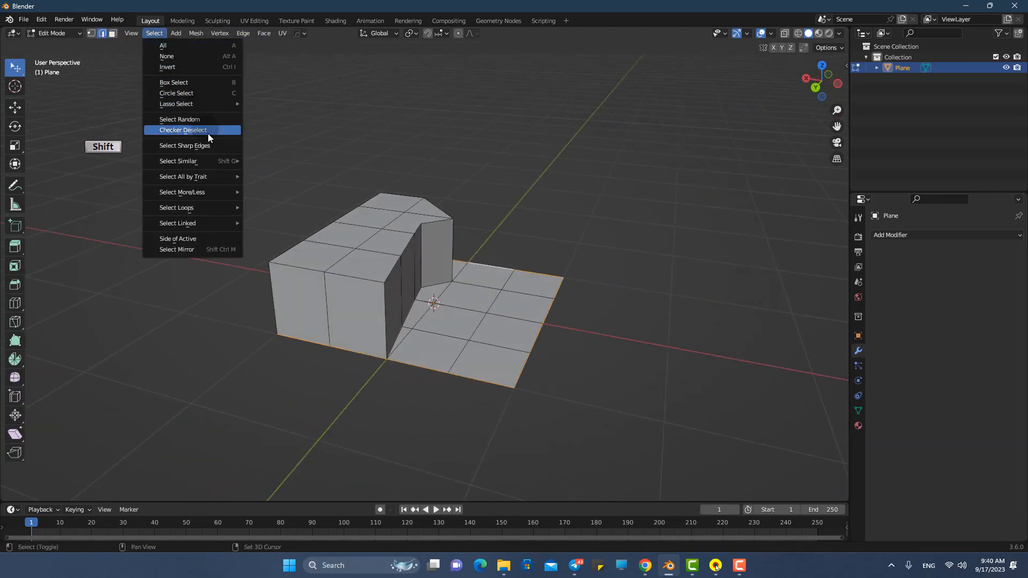
click(184, 145)
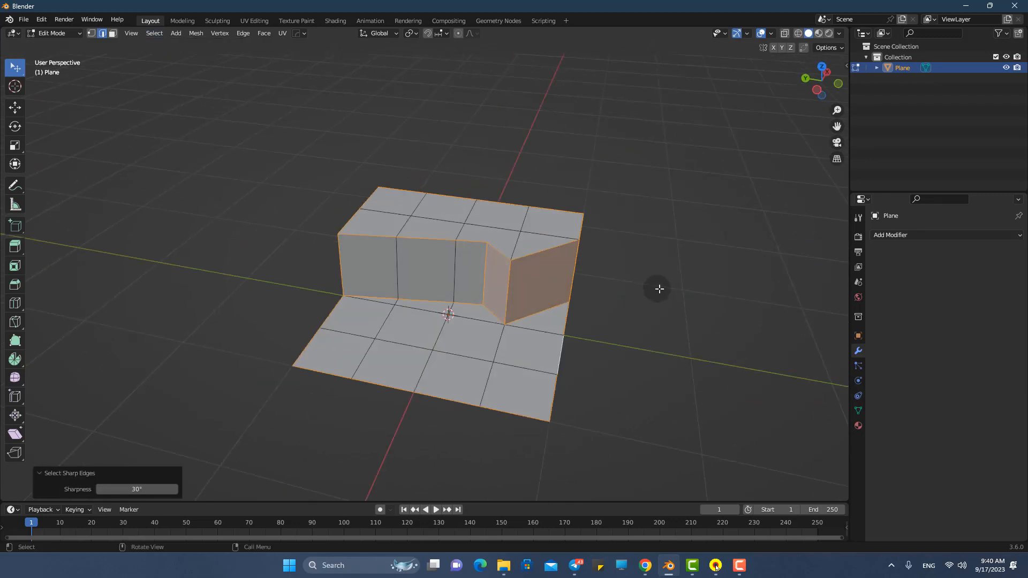
key(shift+e)
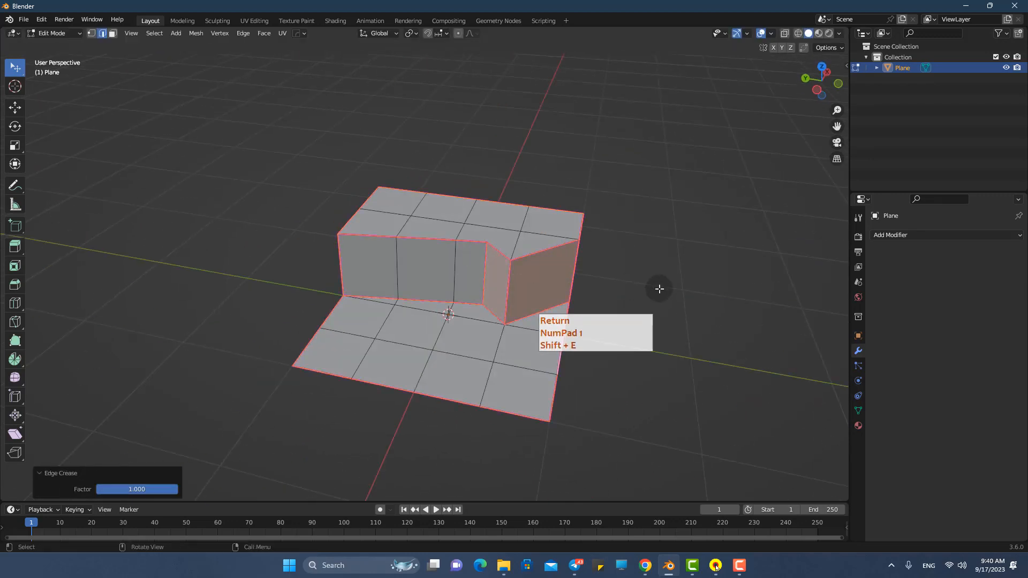
click(50, 32)
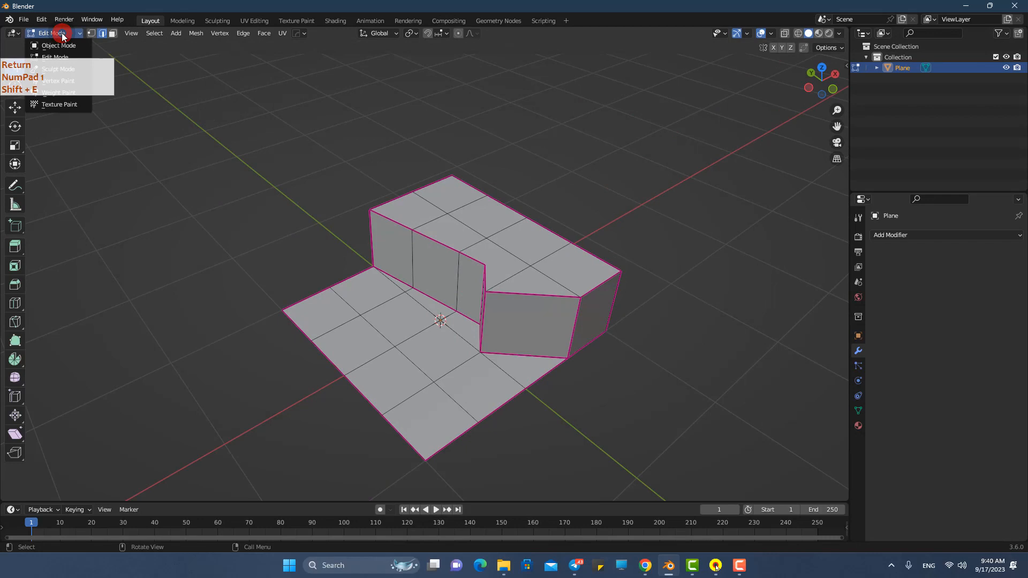
In Object Mode, add a Subdivision Surface modifier and apply it
click(58, 45)
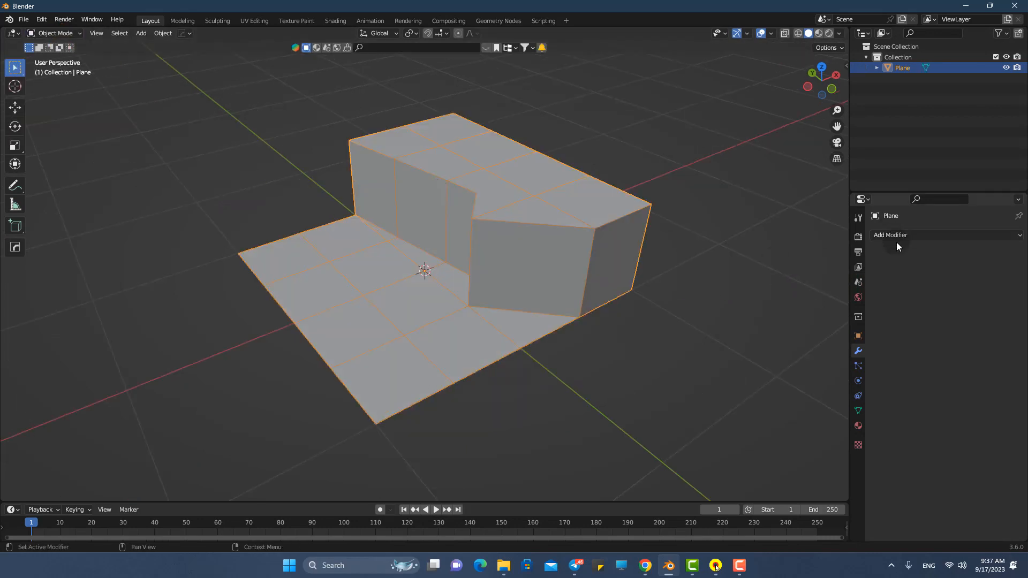
click(891, 235)
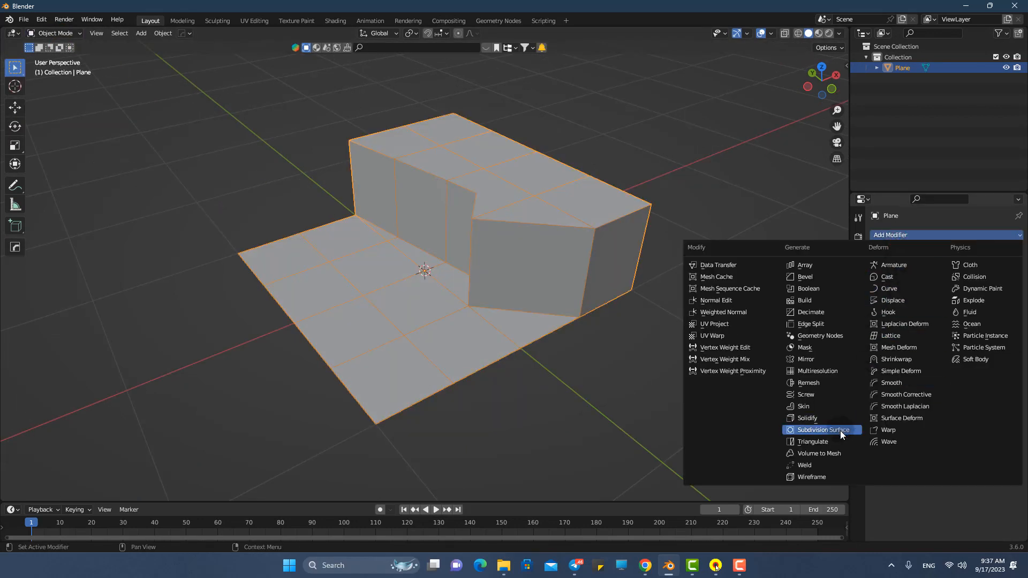
click(823, 429)
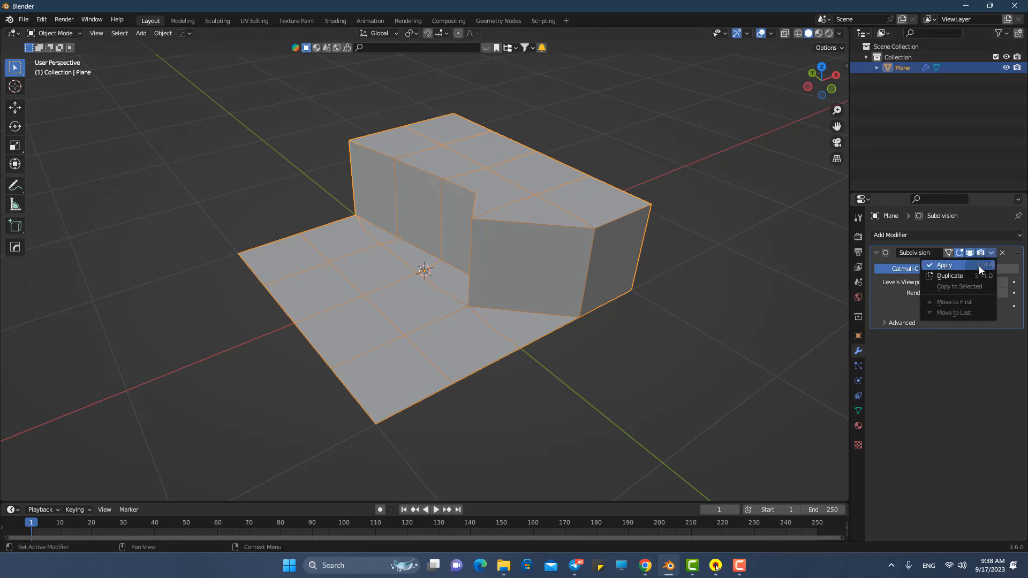
click(944, 266)
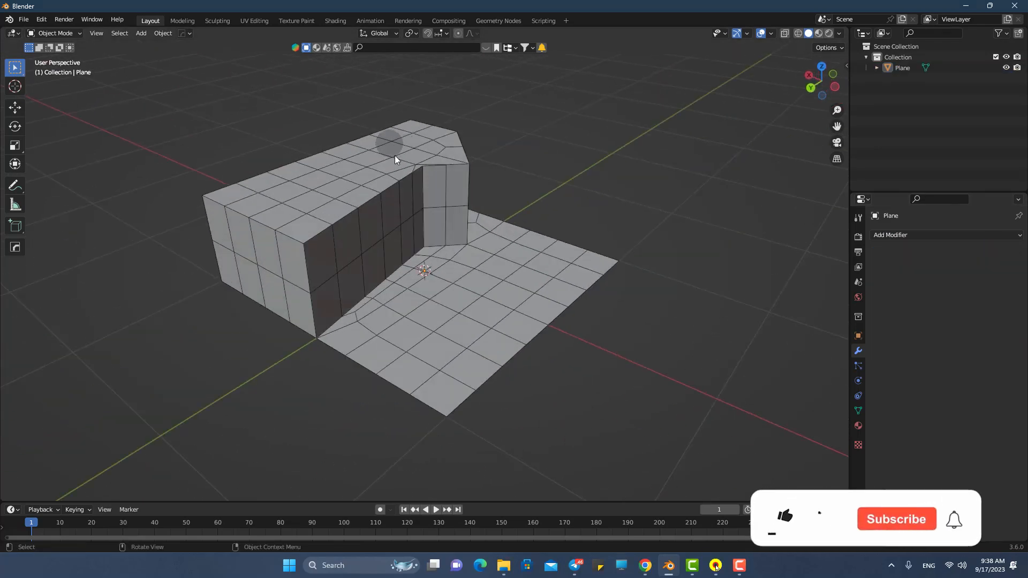